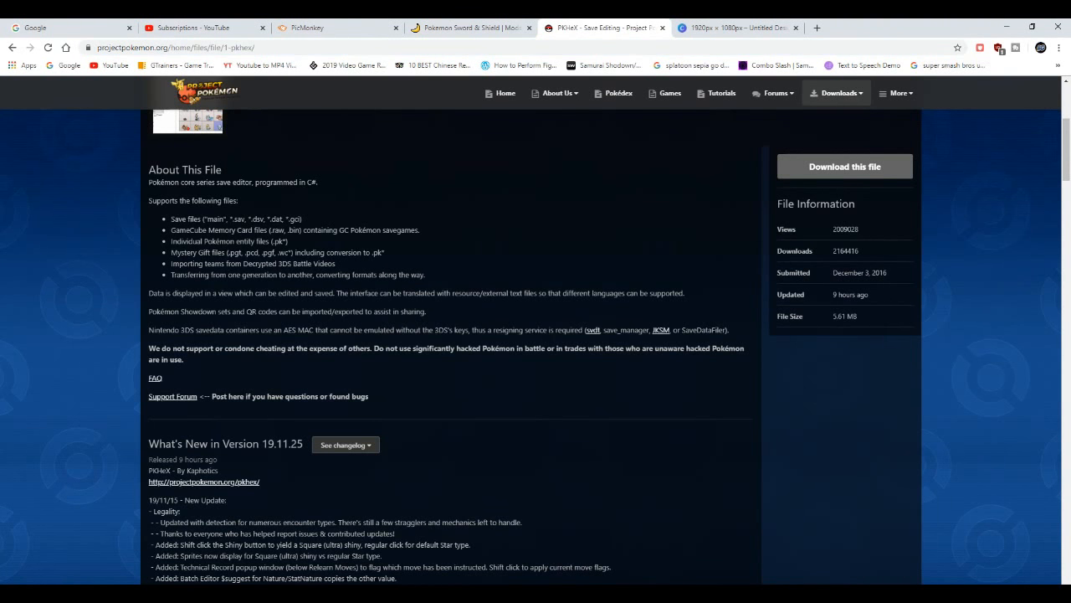
{"action": "mouse_move", "coordinate": [1017, 27]}
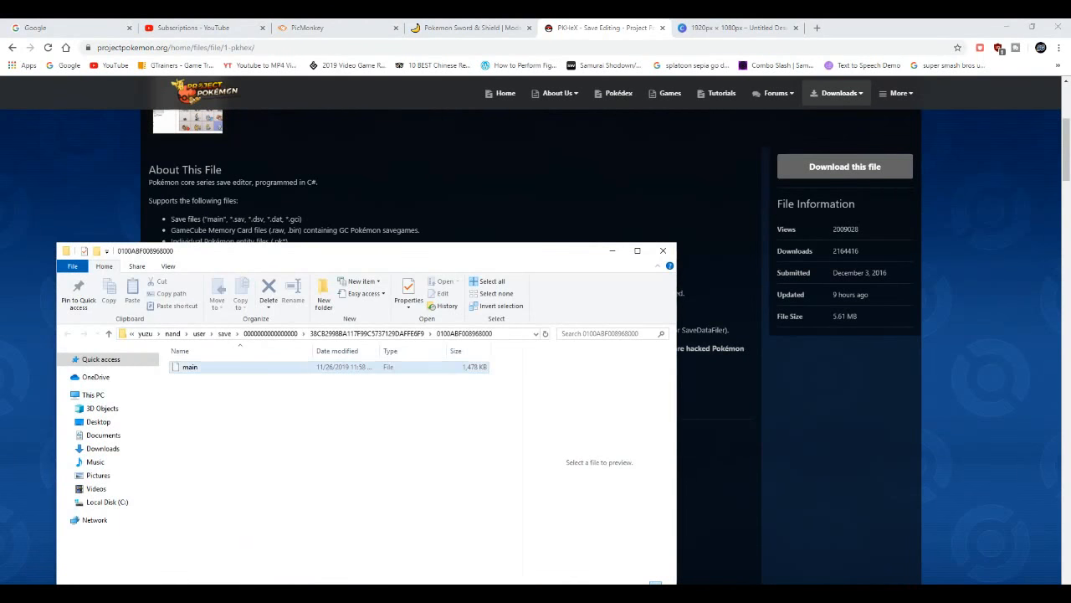
Pick out the main save file, dismiss WinRAR's expiry notice, and run PKHeX.exe from the archive
{"action": "left_click", "coordinate": [180, 350]}
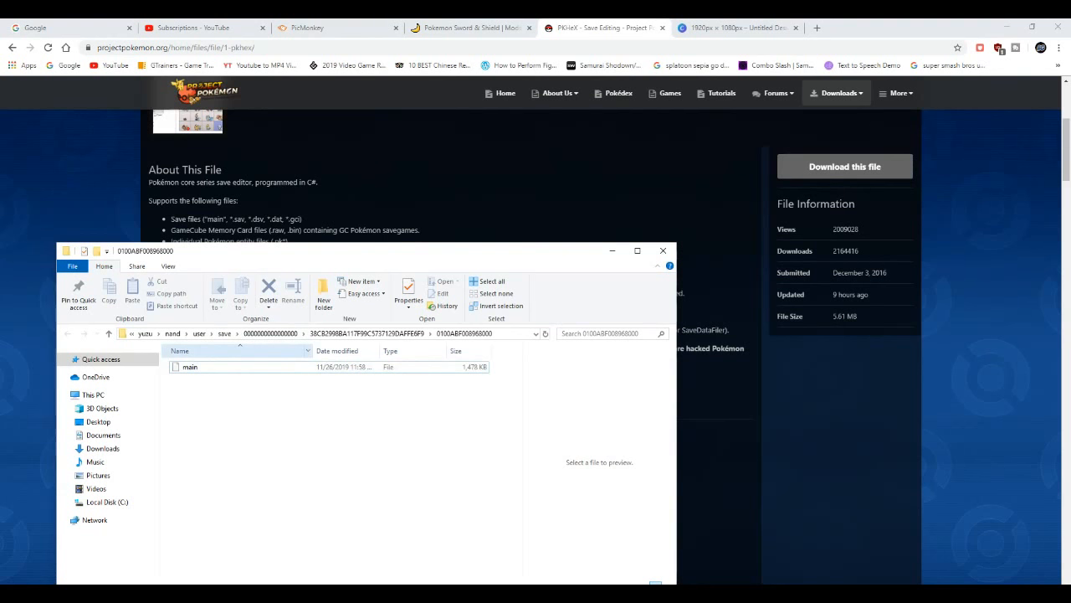
{"action": "left_click", "coordinate": [190, 367]}
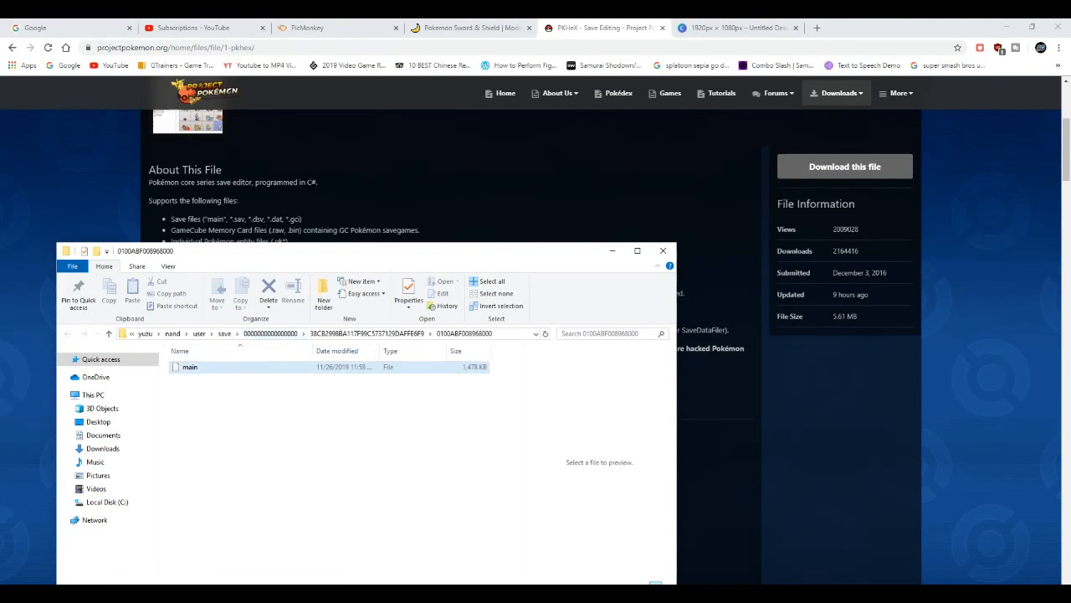
{"action": "left_click", "coordinate": [190, 367]}
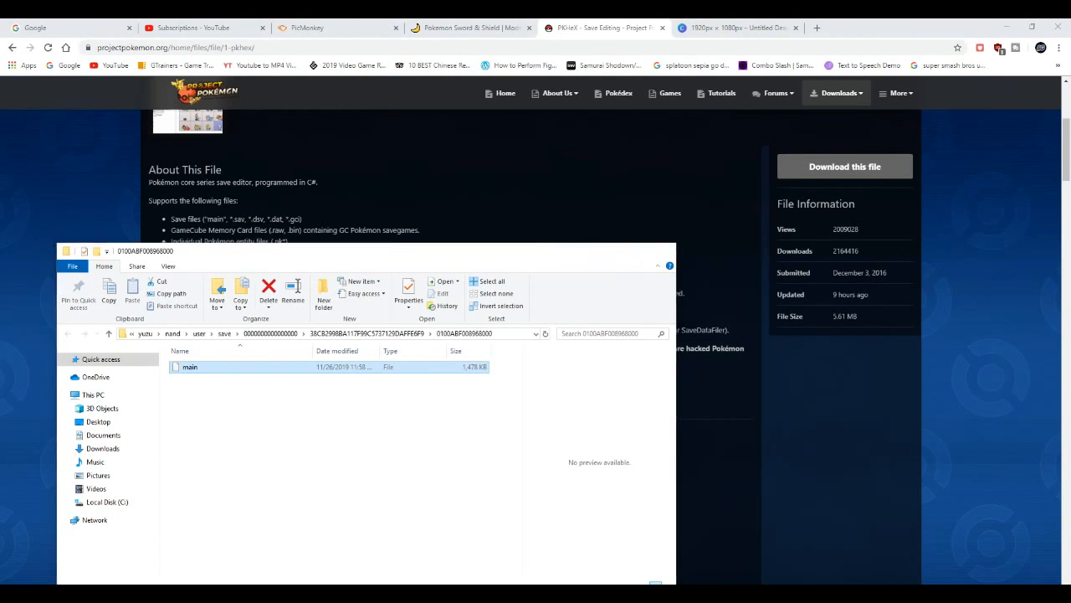
{"action": "left_click", "coordinate": [660, 251]}
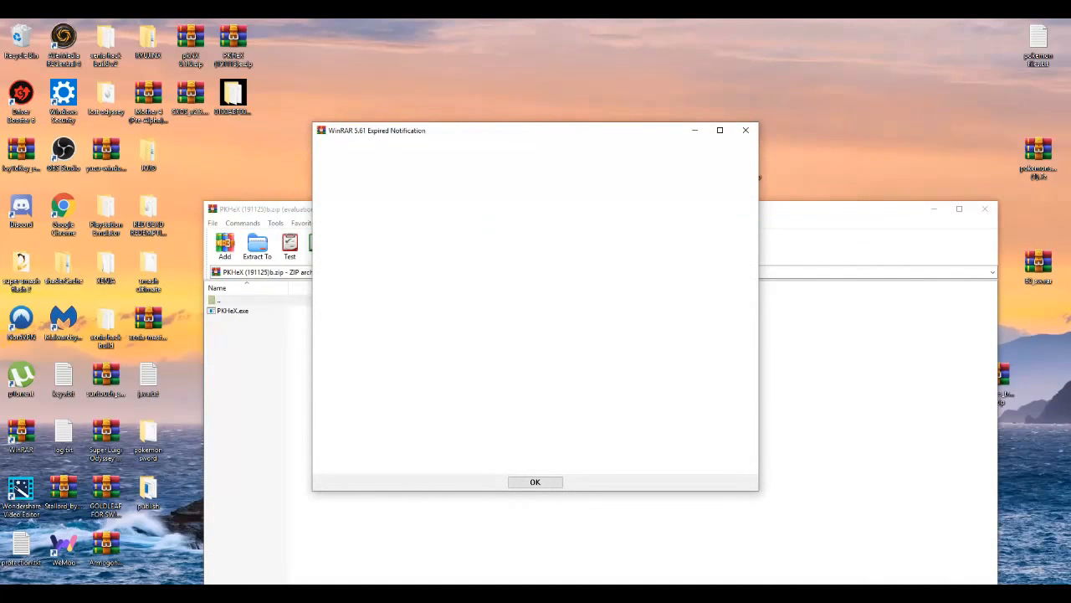
{"action": "left_click", "coordinate": [535, 481]}
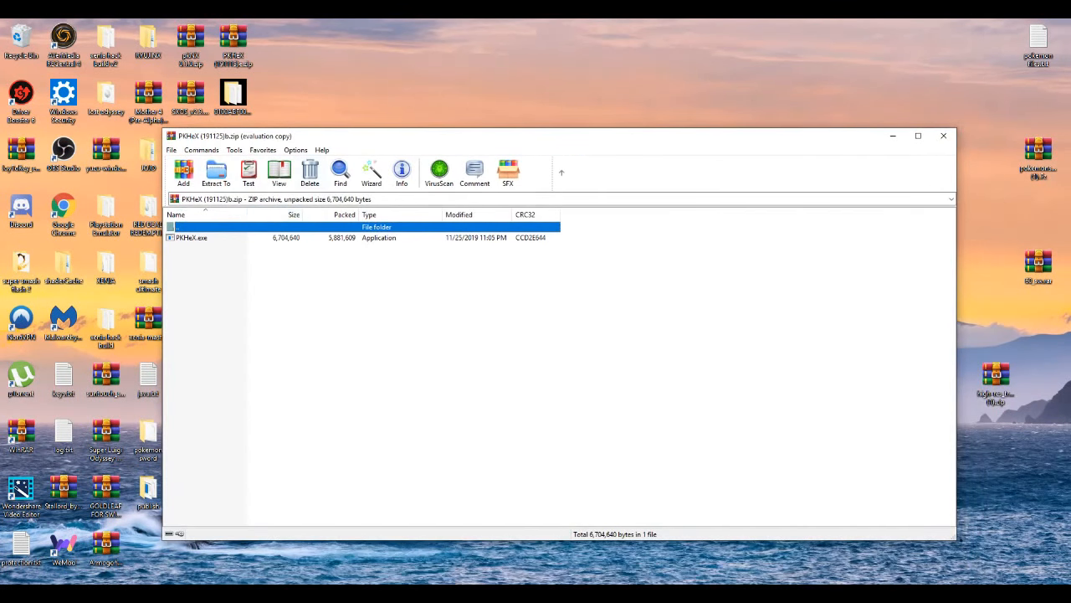
{"action": "double_click", "coordinate": [191, 238]}
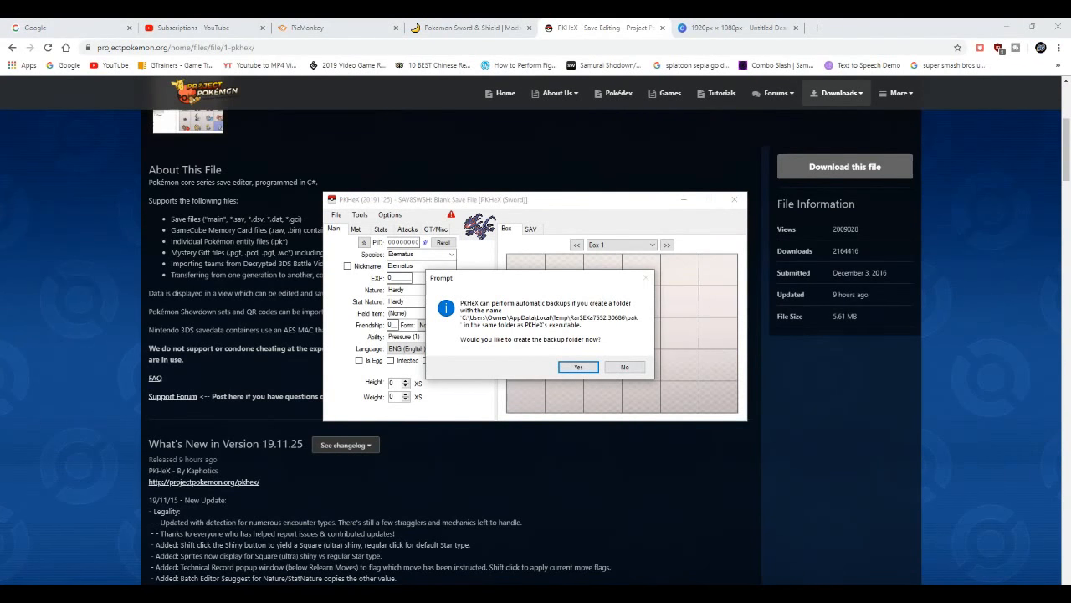
Answer the backup folder prompt and load the yuzu main save into PKHeX
{"action": "left_click", "coordinate": [625, 366]}
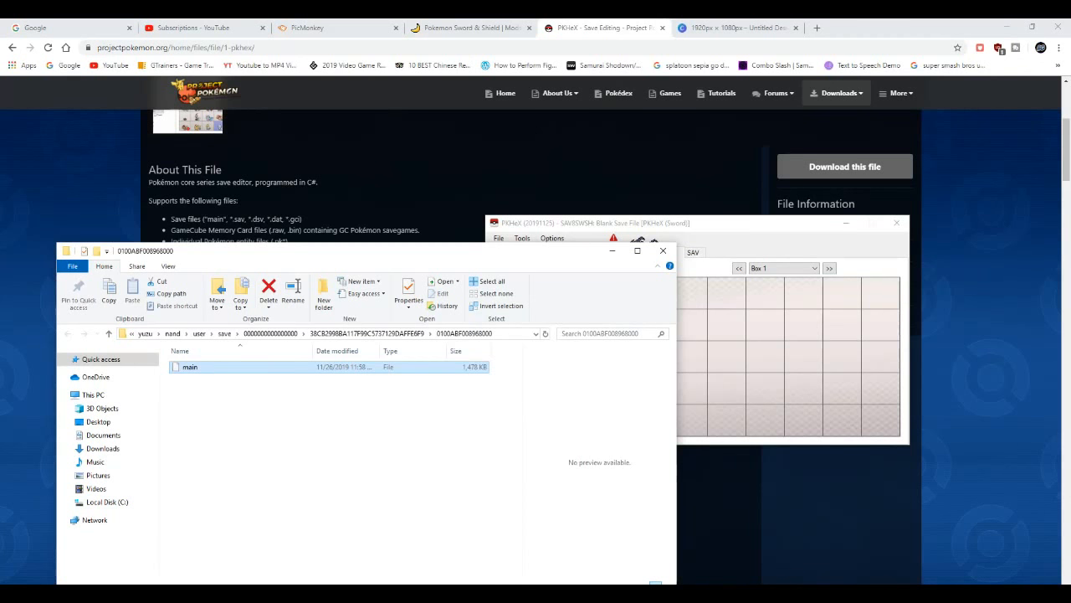
{"action": "double_click", "coordinate": [190, 367]}
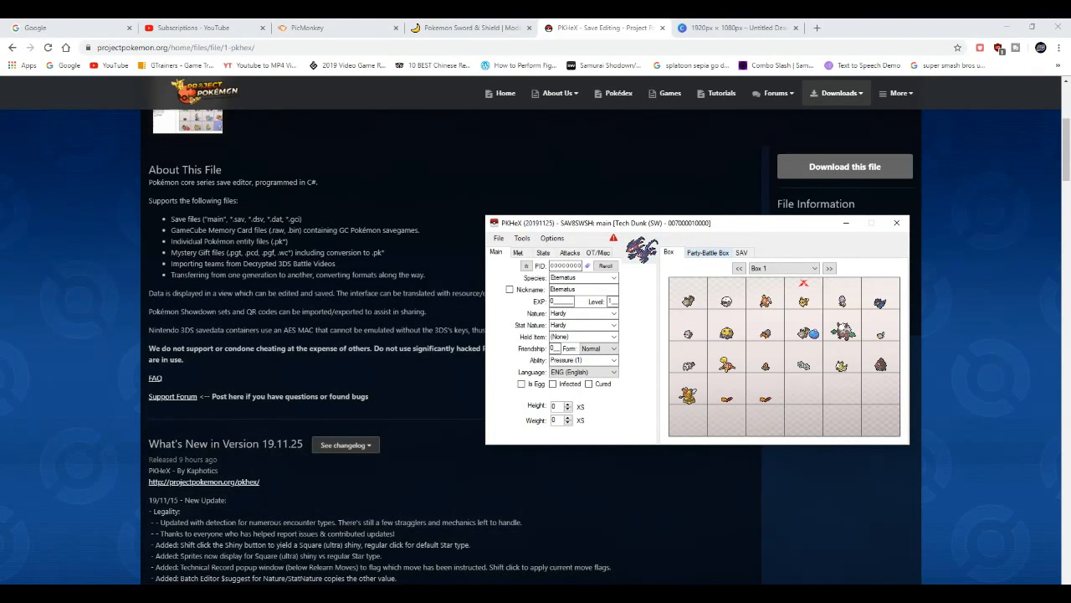
Set Species to Celebi and place it into party slot 2, then return to Box 1
{"action": "left_click", "coordinate": [707, 252]}
{"action": "type", "text": "ce"}
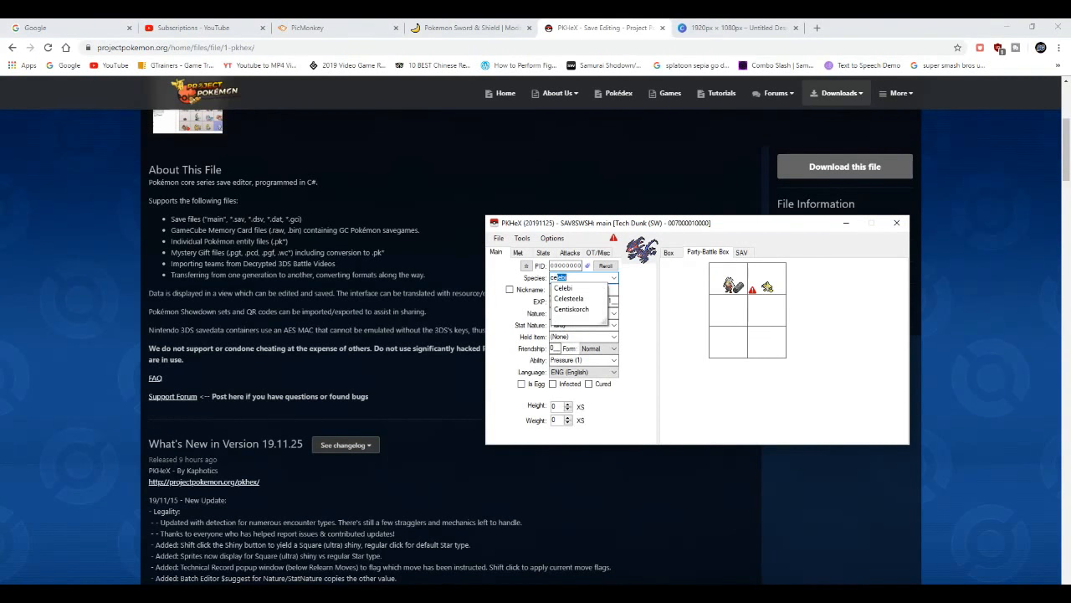
{"action": "left_click", "coordinate": [564, 288]}
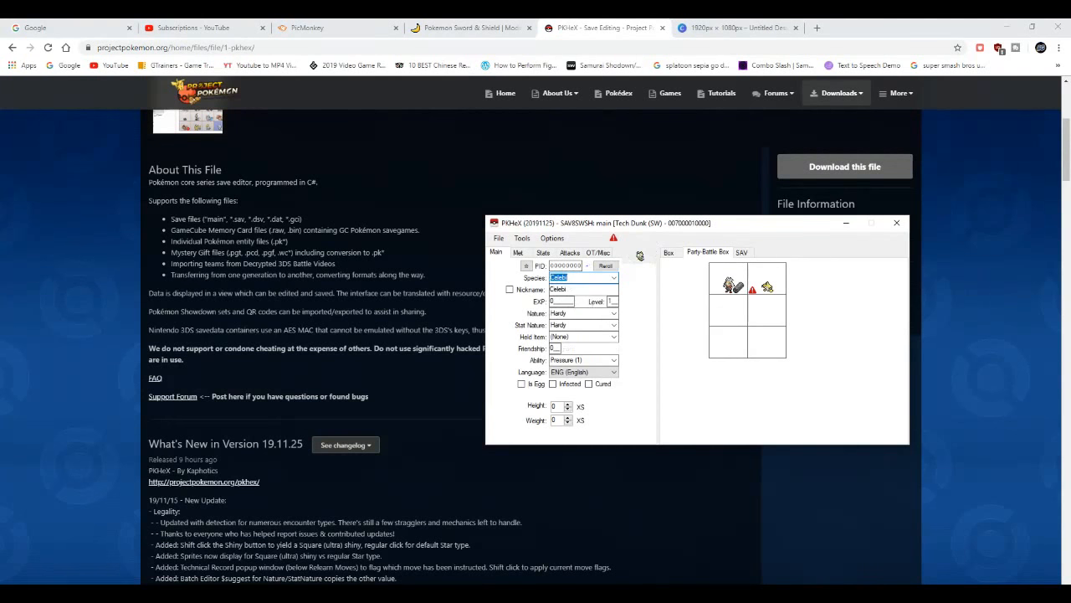
{"action": "right_click", "coordinate": [765, 287]}
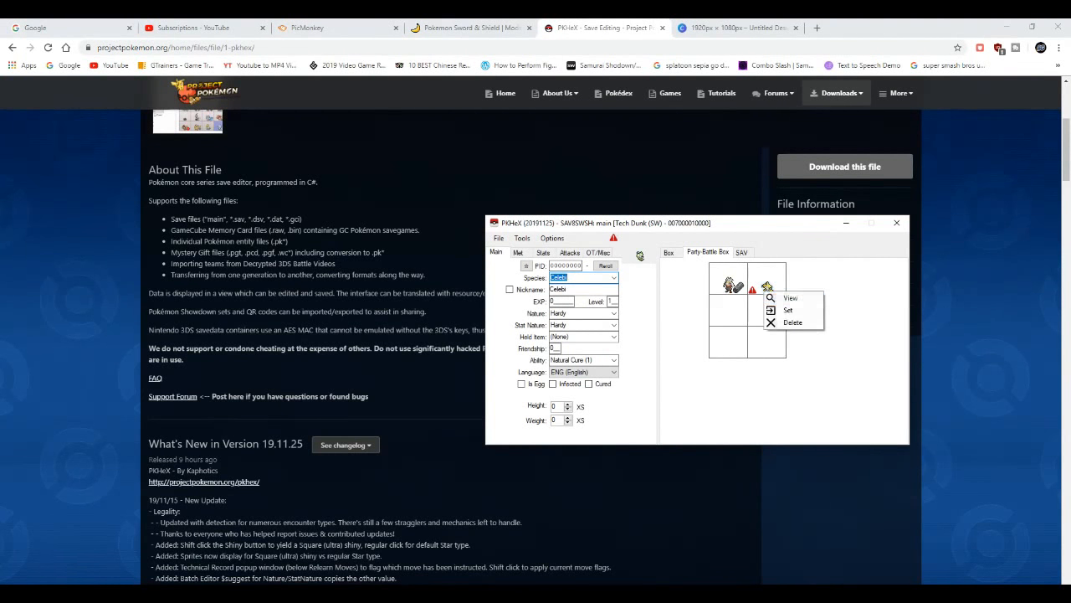
{"action": "left_click", "coordinate": [788, 310]}
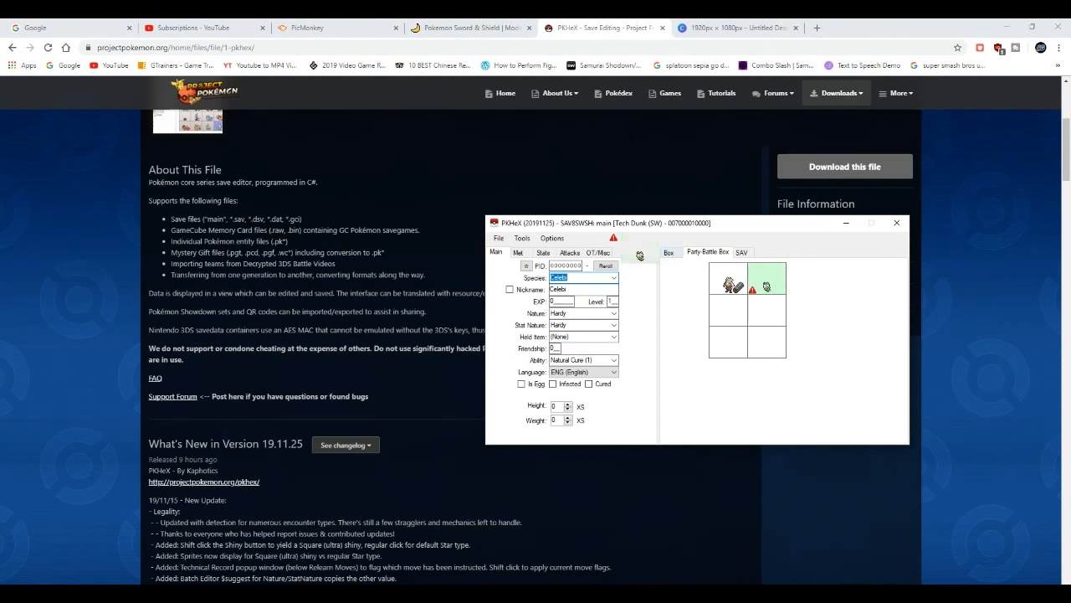
{"action": "left_click", "coordinate": [668, 252]}
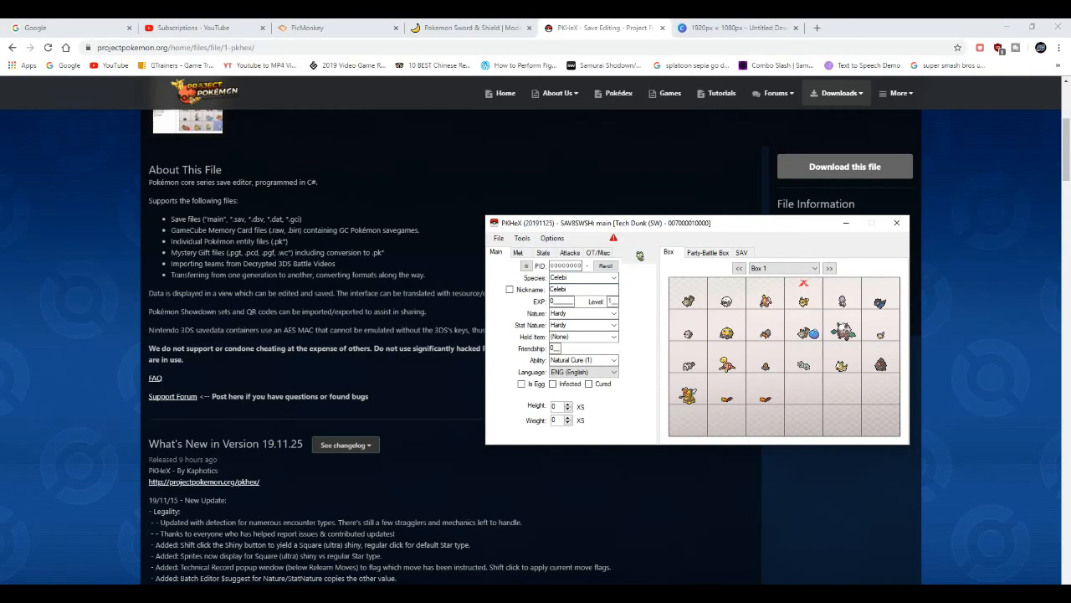
Export the edited save as main, confirm replacing the original file, and dismiss the success alert
{"action": "left_click", "coordinate": [522, 238]}
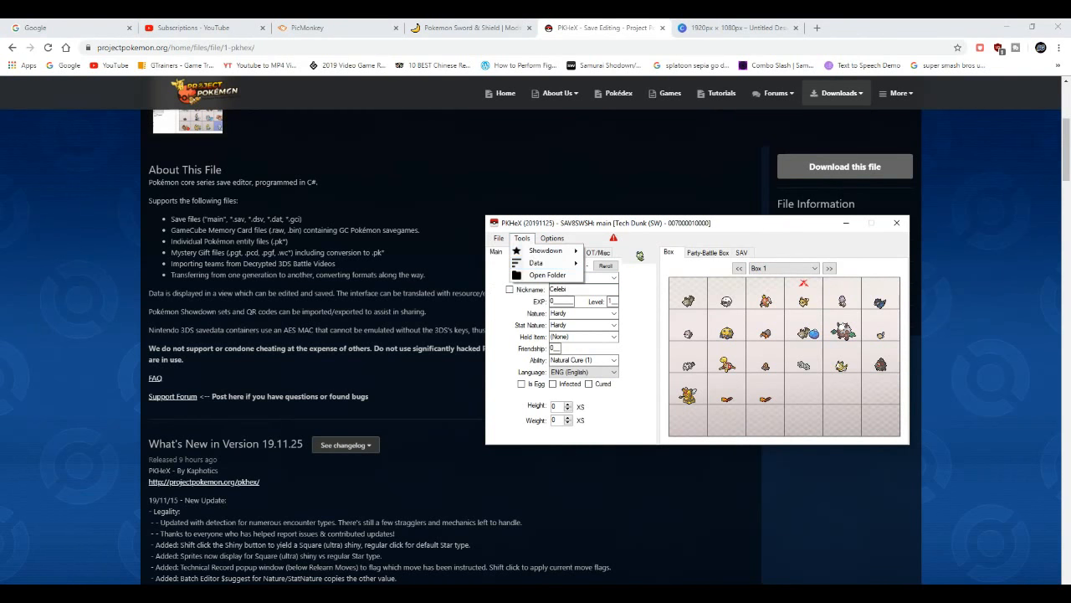
{"action": "left_click", "coordinate": [499, 238]}
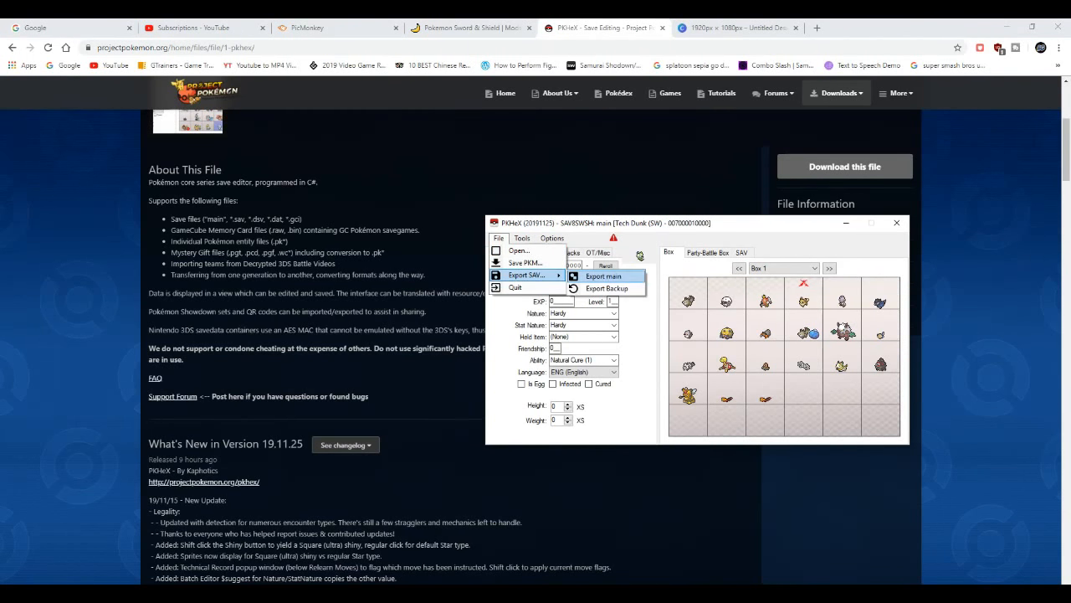
{"action": "left_click", "coordinate": [603, 276]}
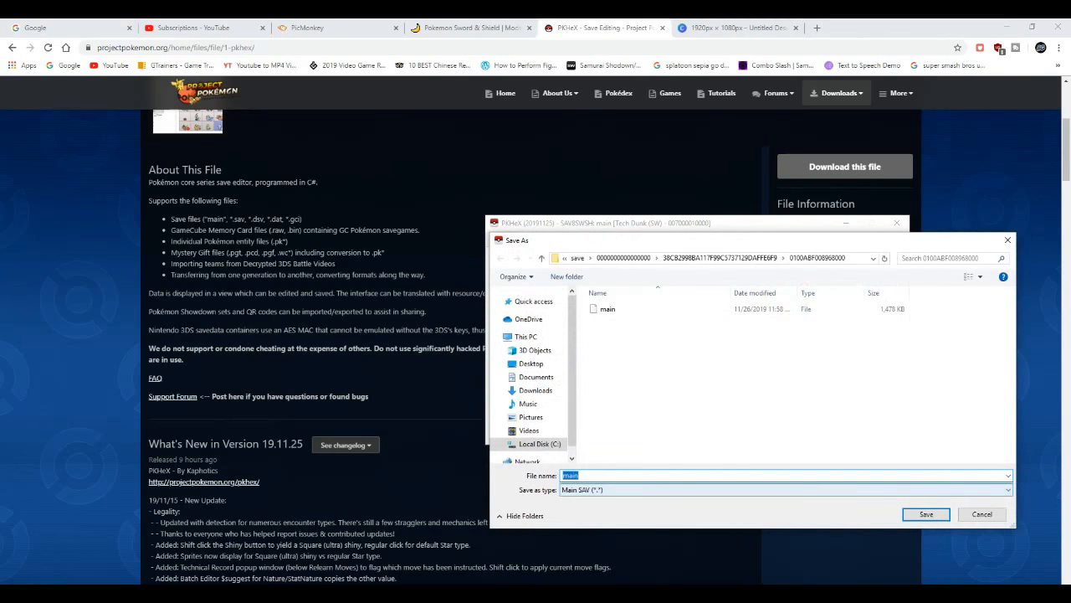
{"action": "left_click", "coordinate": [926, 514]}
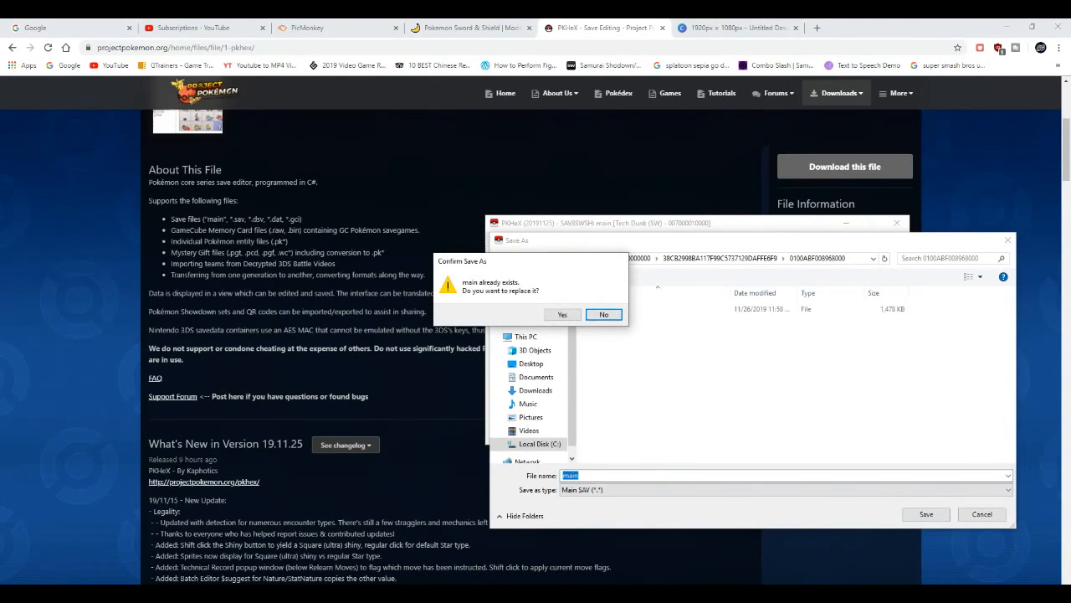
{"action": "left_click", "coordinate": [561, 314]}
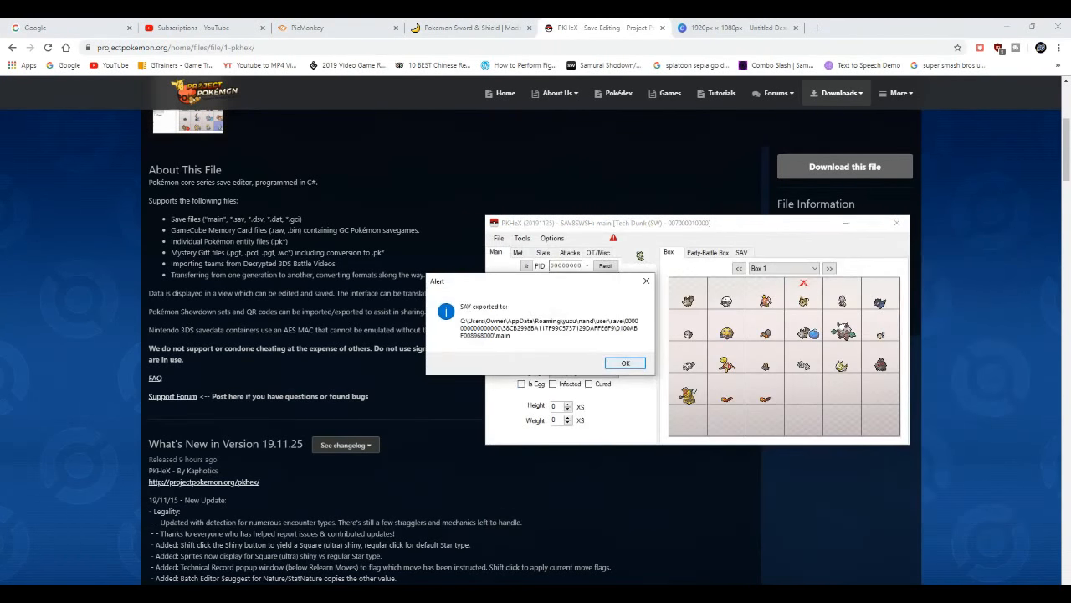
{"action": "left_click", "coordinate": [624, 363]}
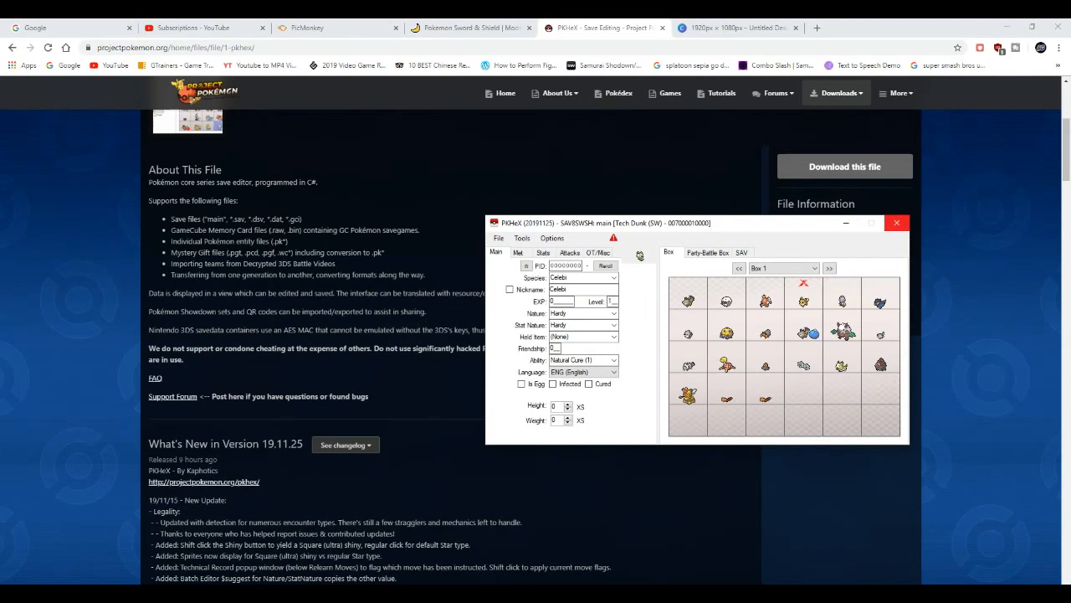
Close the PKHeX window and the WinRAR archive window
{"action": "left_click", "coordinate": [897, 222]}
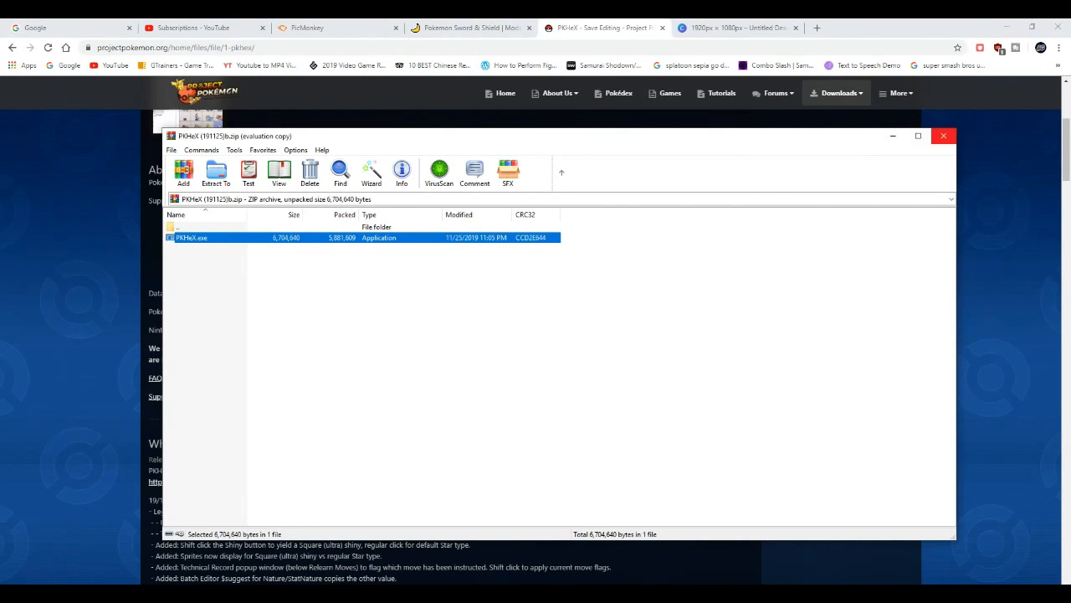
{"action": "left_click", "coordinate": [944, 136]}
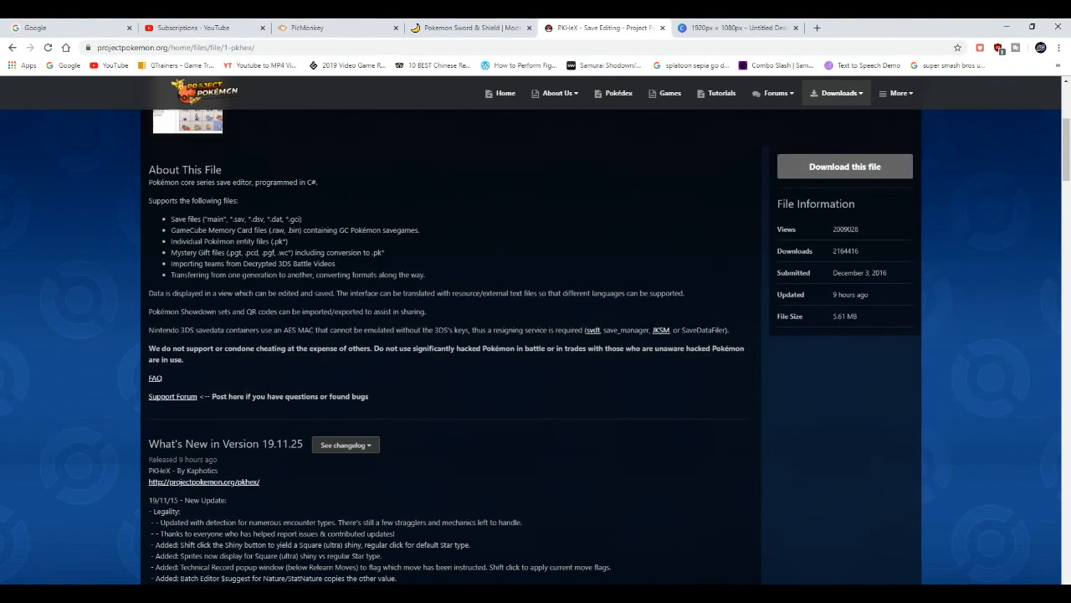